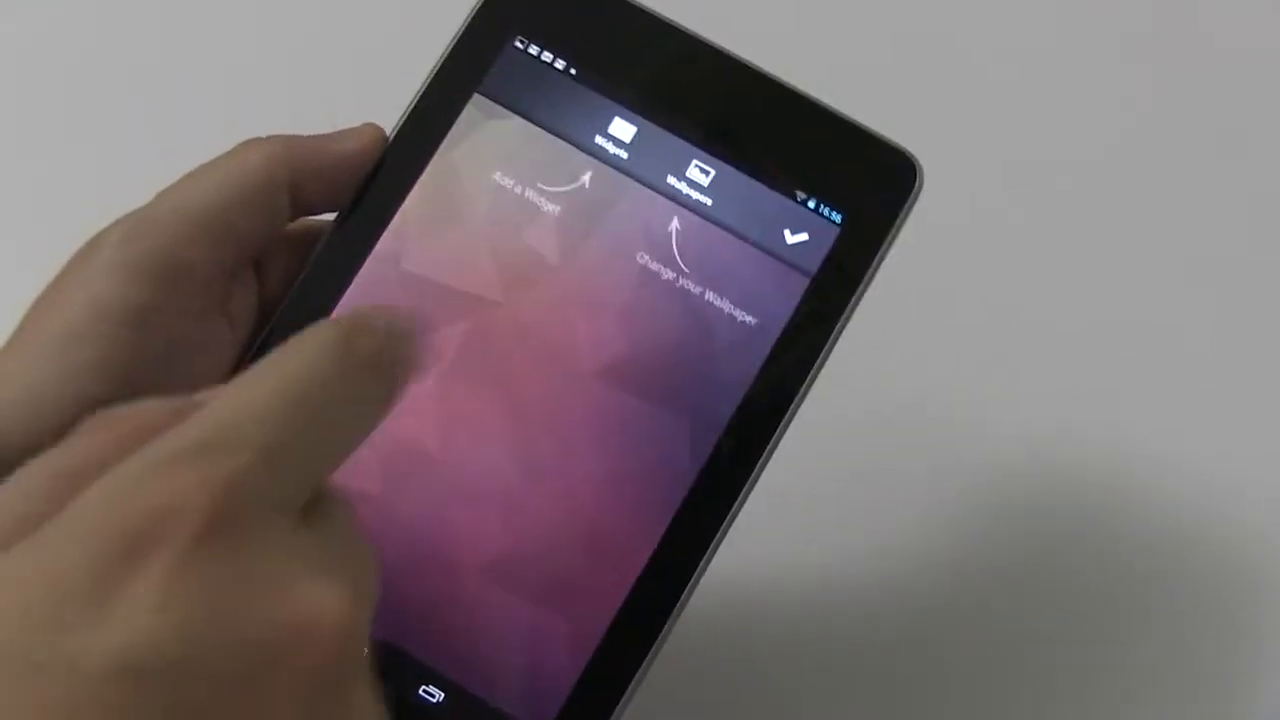
# - View the Widgets panel, then the Wallpapers thumbnails, and exit edit mode to the empty home screen
pyautogui.click(610, 140)
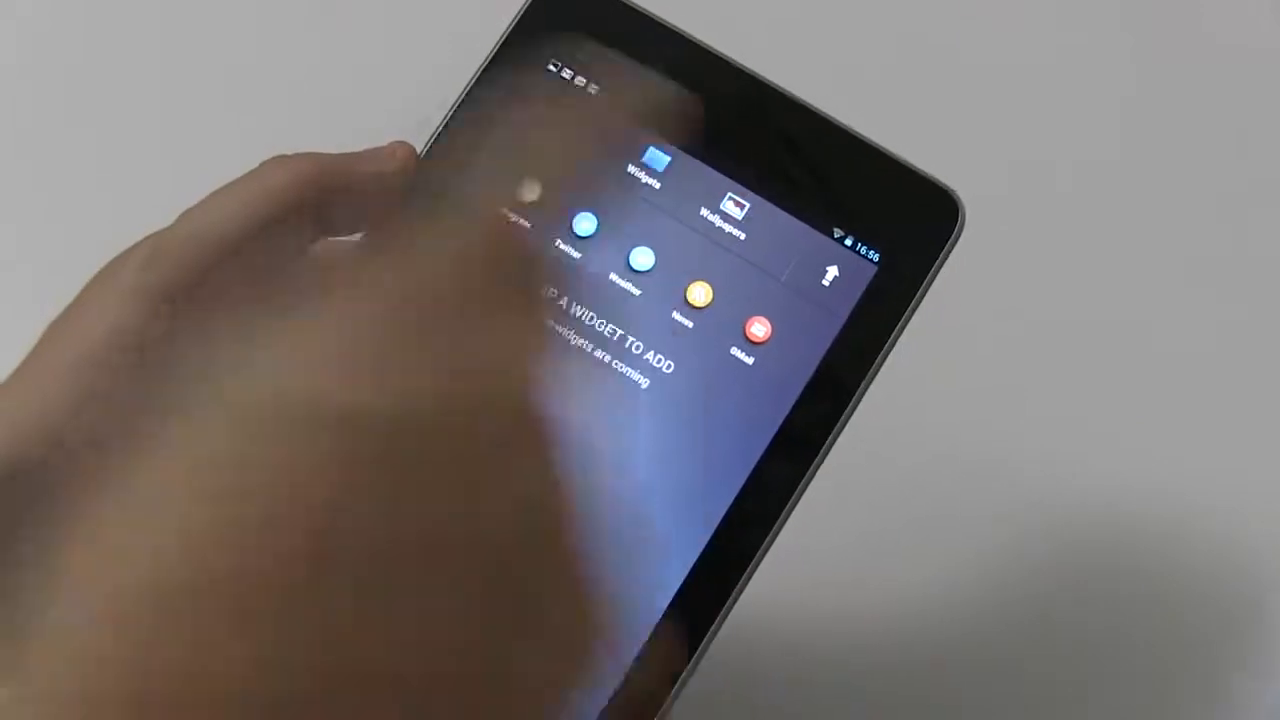
pyautogui.click(726, 204)
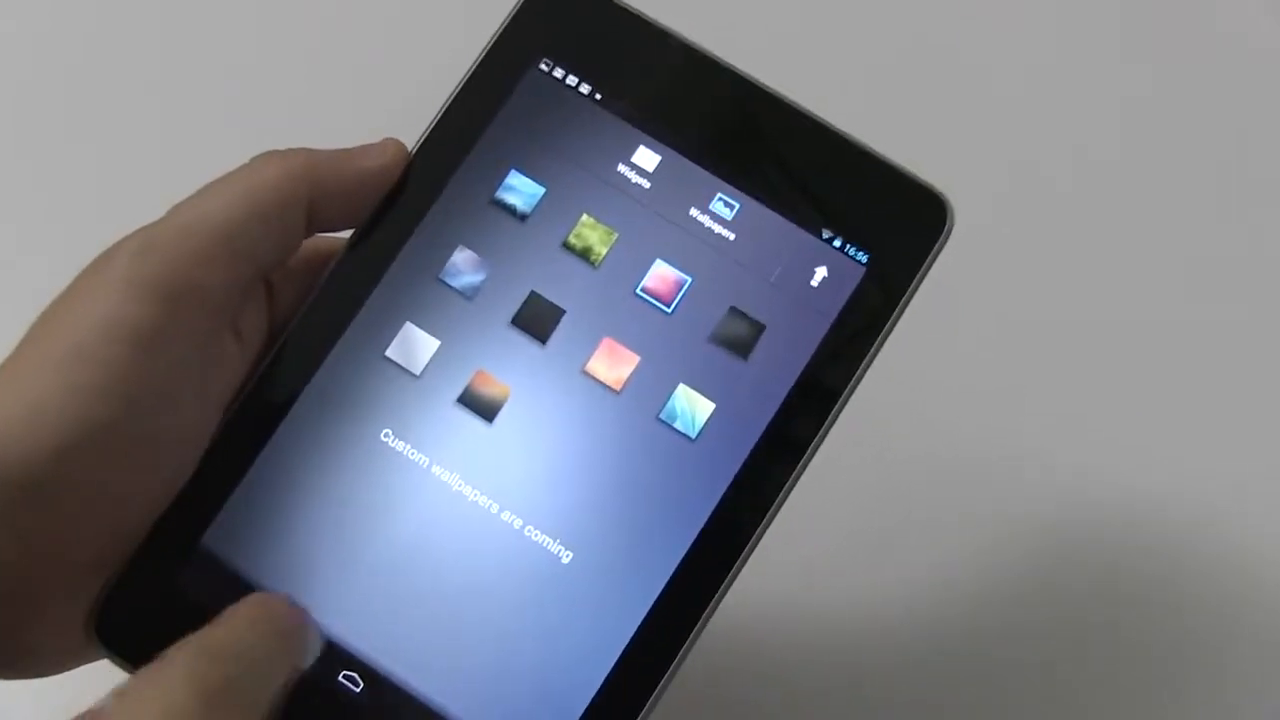
pyautogui.click(660, 276)
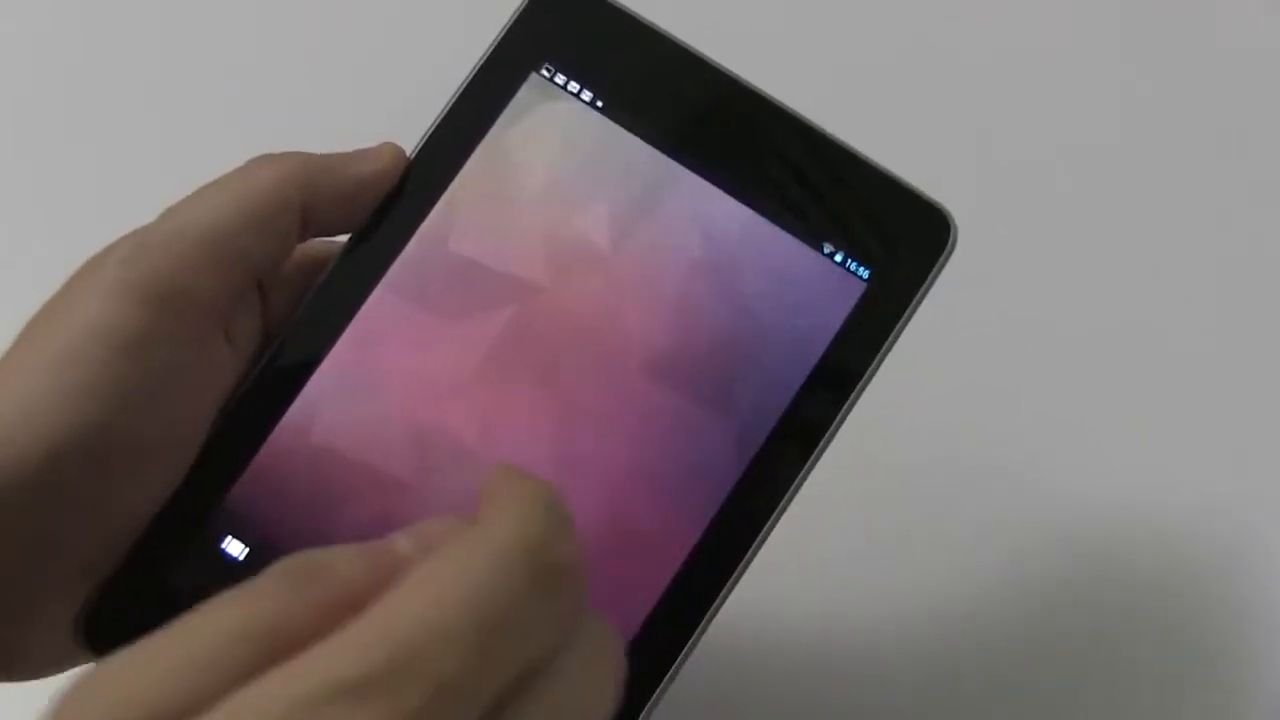